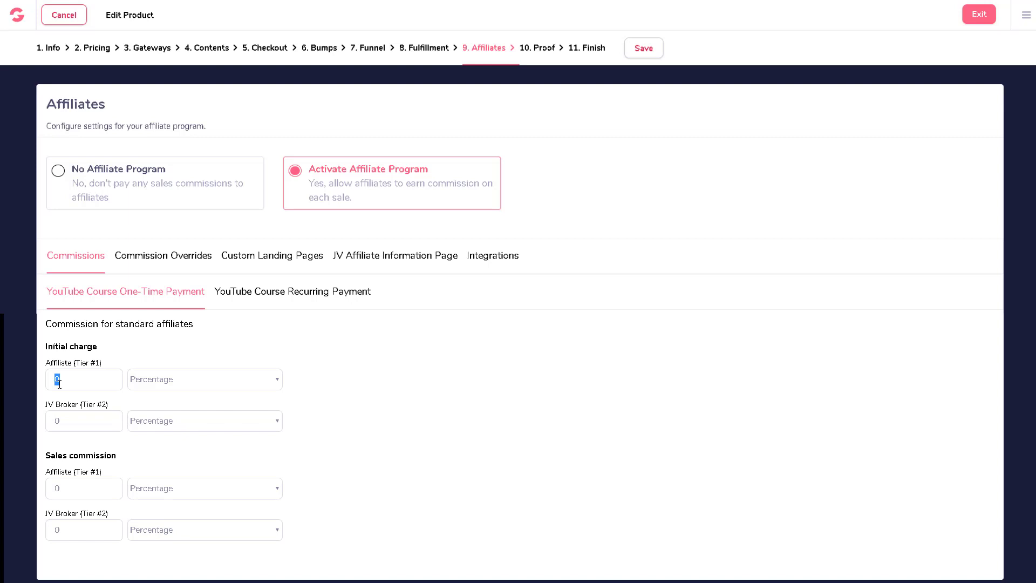
Set the Tier 1 affiliate initial-charge commission to a fixed amount rather than a percentage.
click(204, 379)
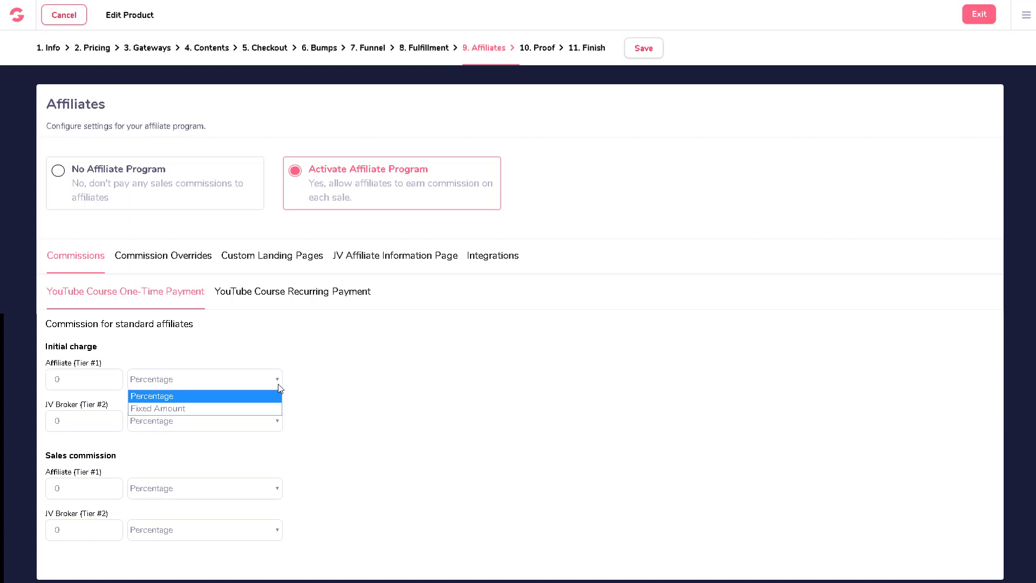
click(84, 379)
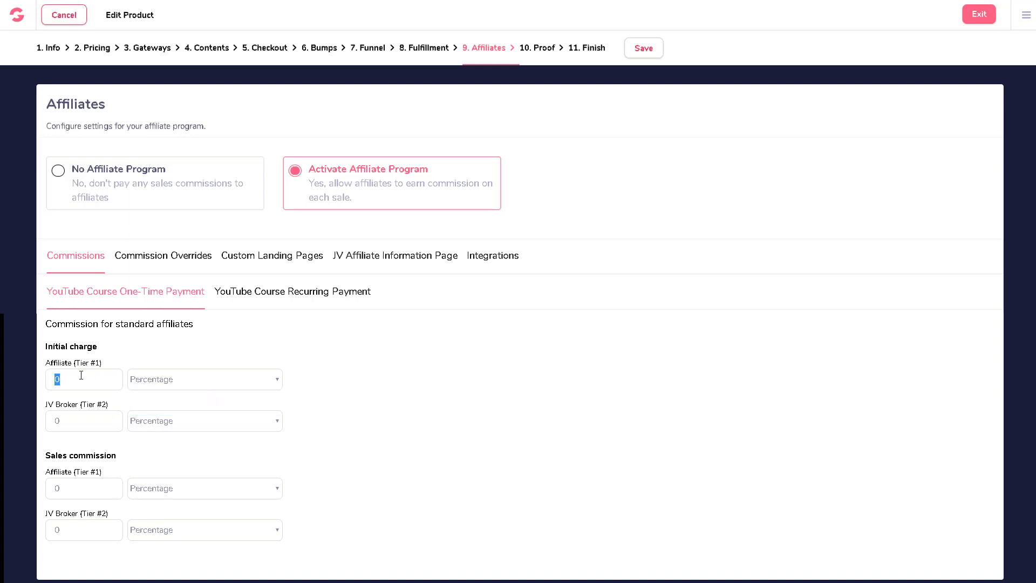
text(5)
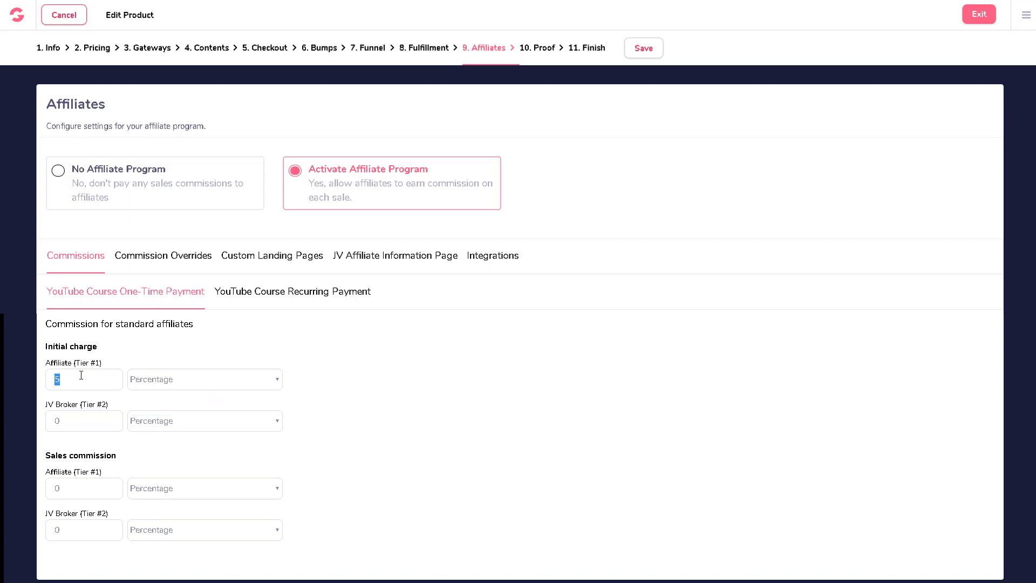
click(204, 379)
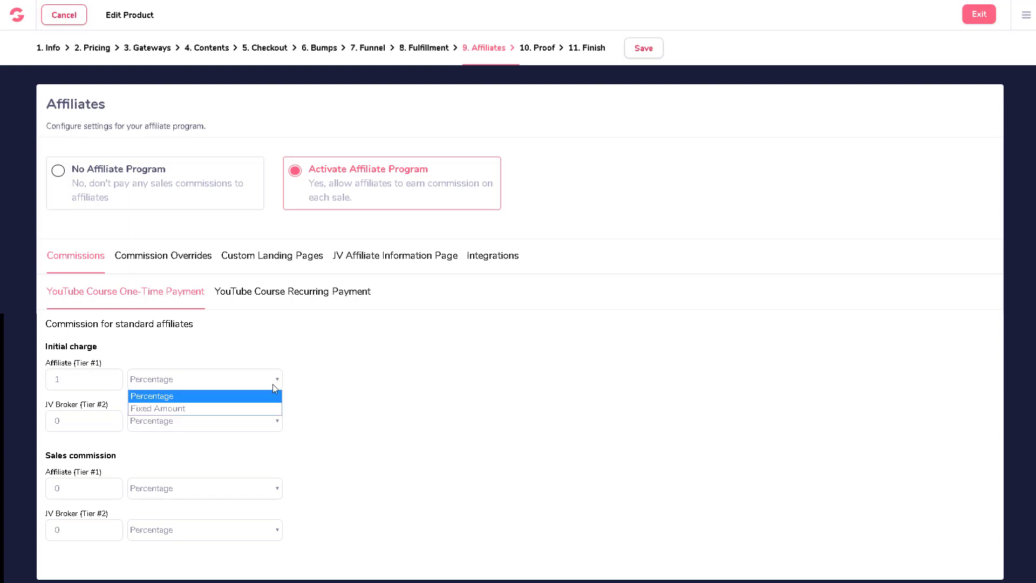
click(158, 408)
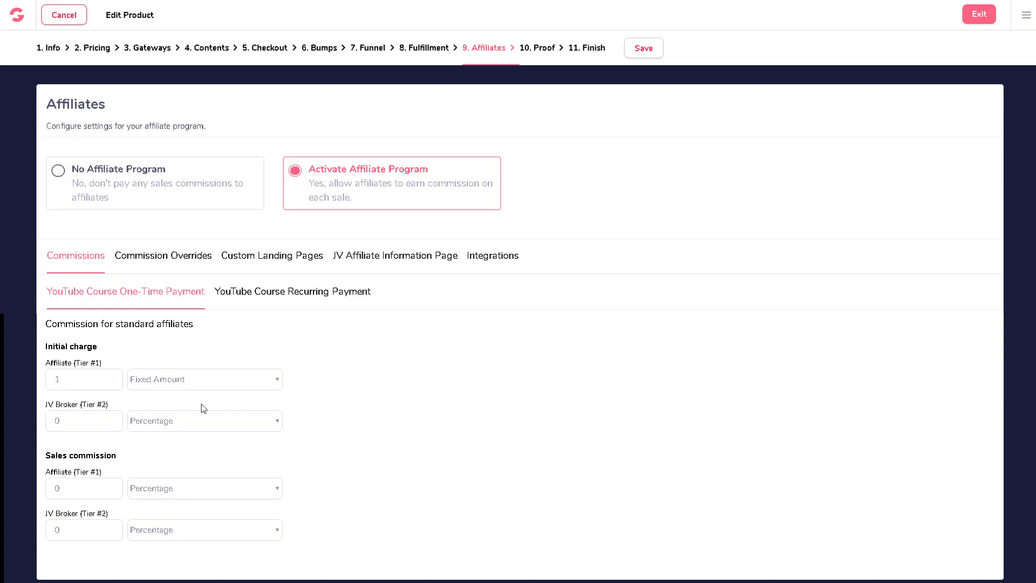
Enter 5 as the JV Broker (Tier 2) initial-charge commission, kept as a percentage.
double_click(93, 404)
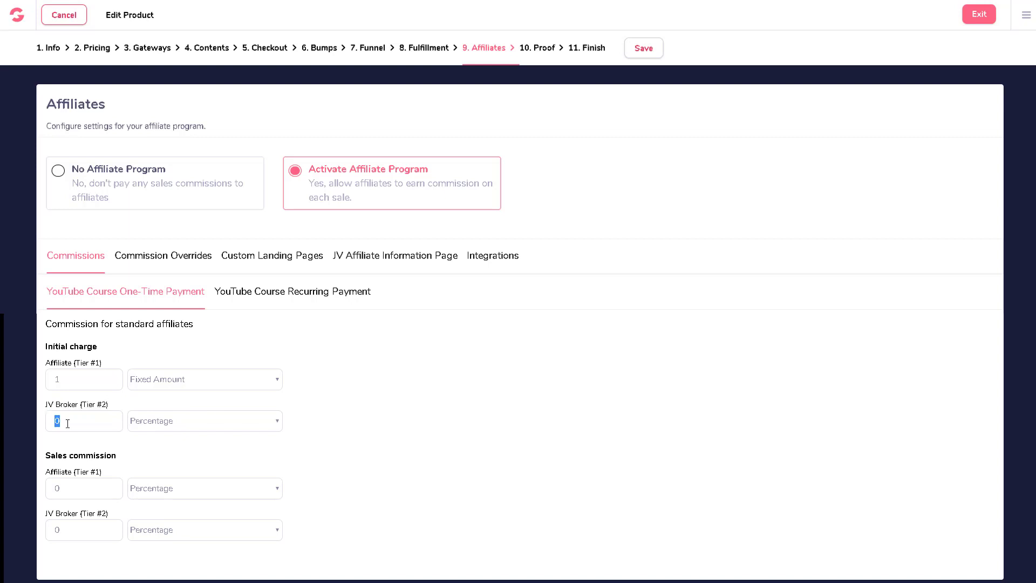
text(5)
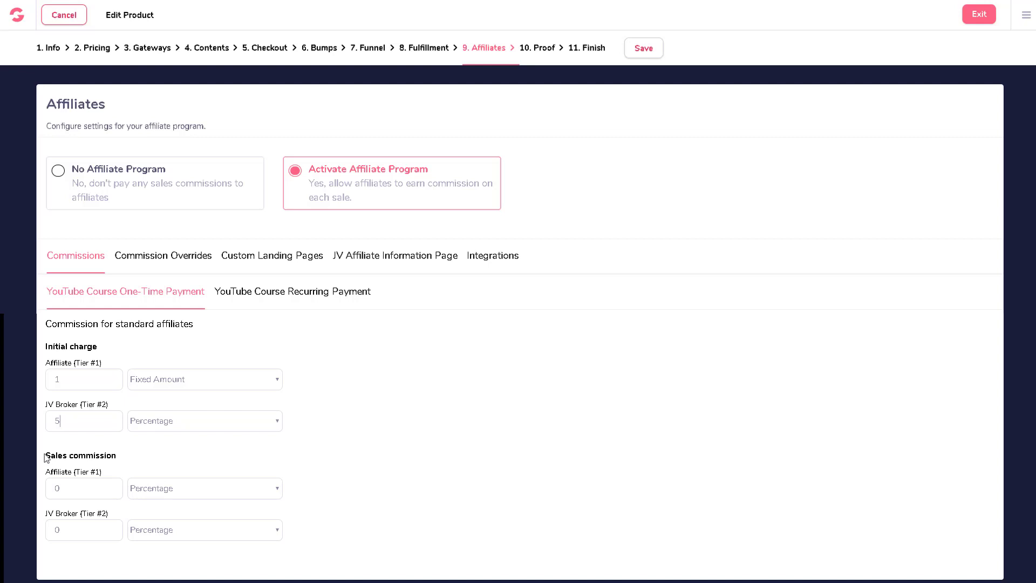
double_click(79, 455)
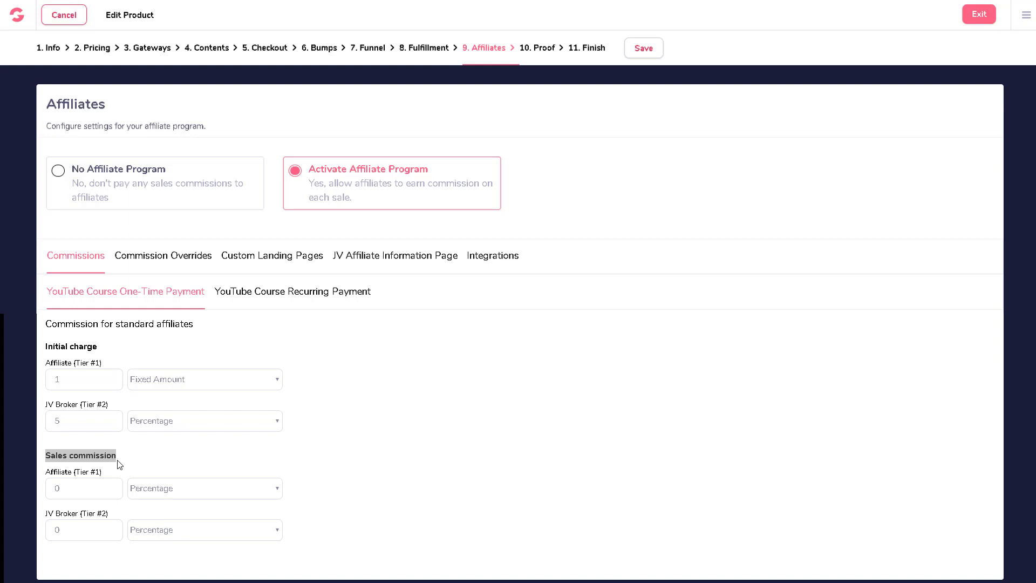
Enter 40 as the Tier 1 affiliate sales commission percentage.
click(84, 488)
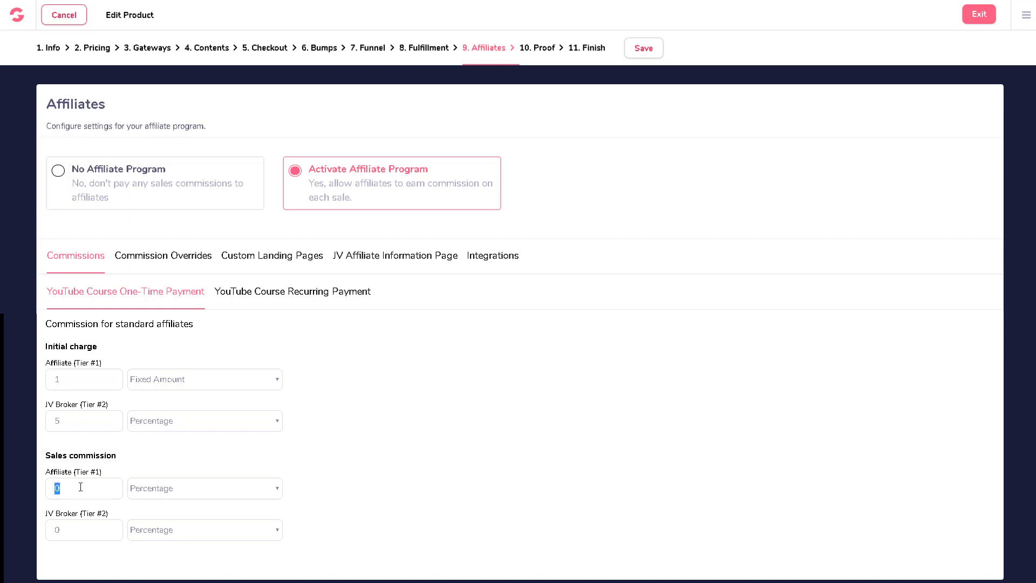
text(40)
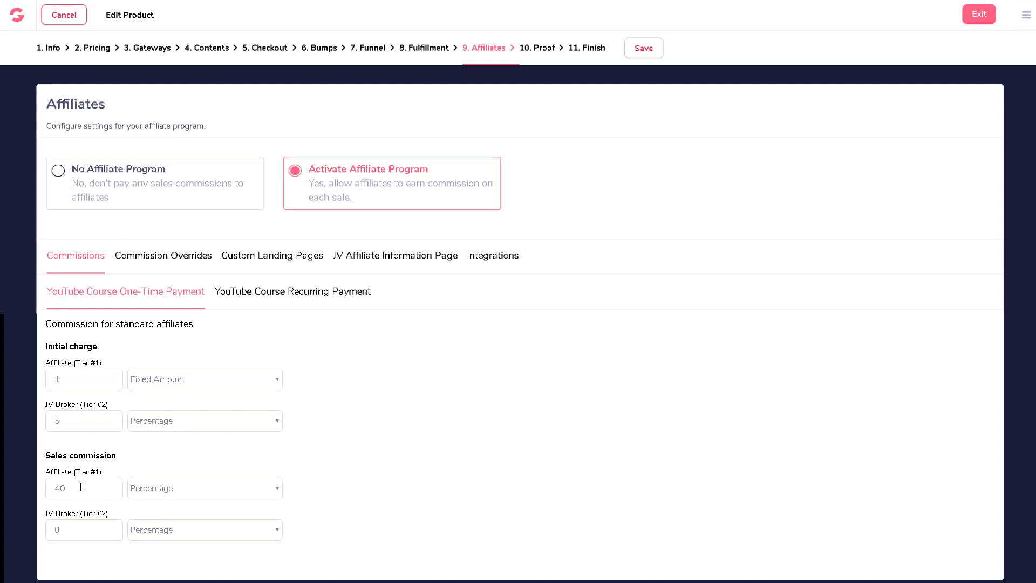